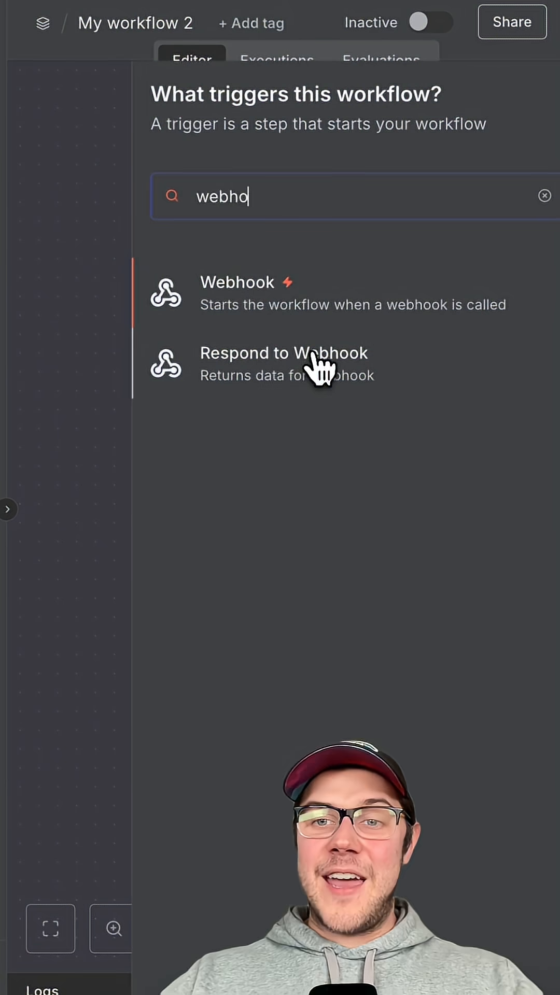
Add the Webhook trigger node as the workflow's starting point.
left_click(239, 282)
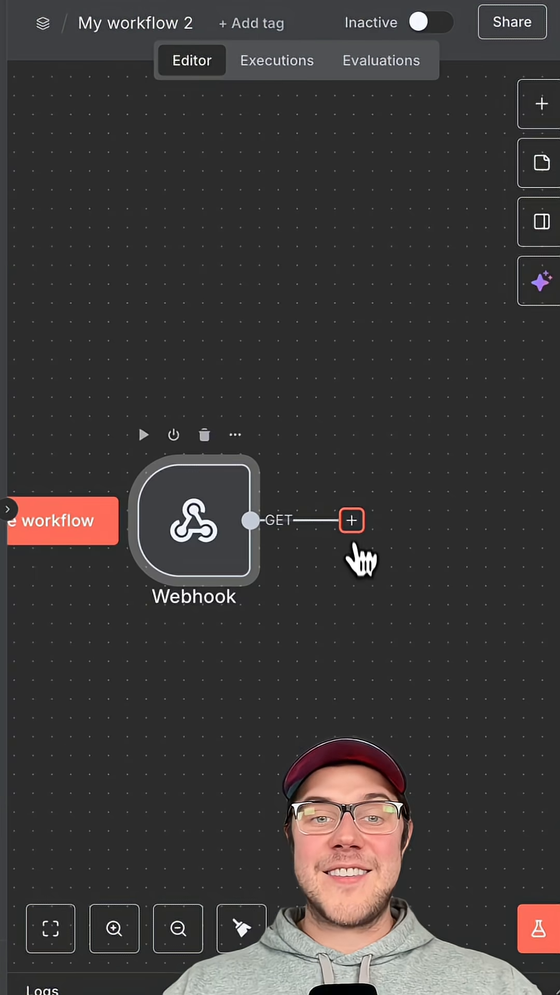
Add an AI Agent after the Webhook and give it the Google Calendar tool.
type("ai gen")
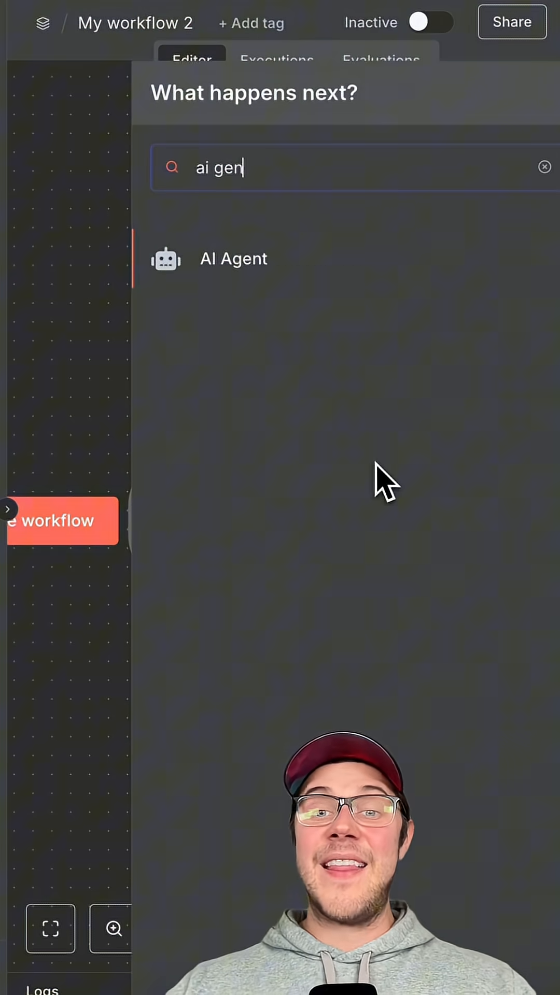
left_click(233, 259)
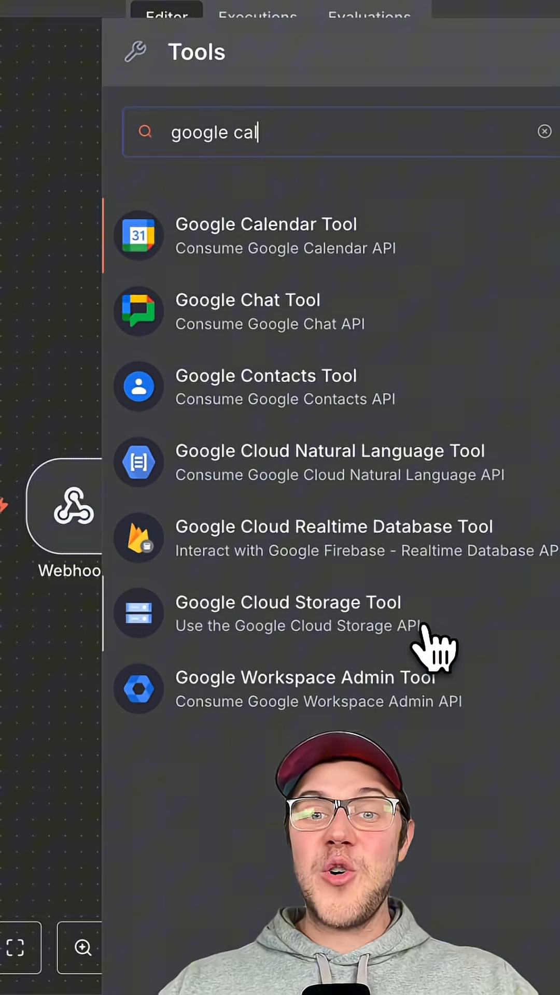
left_click(265, 235)
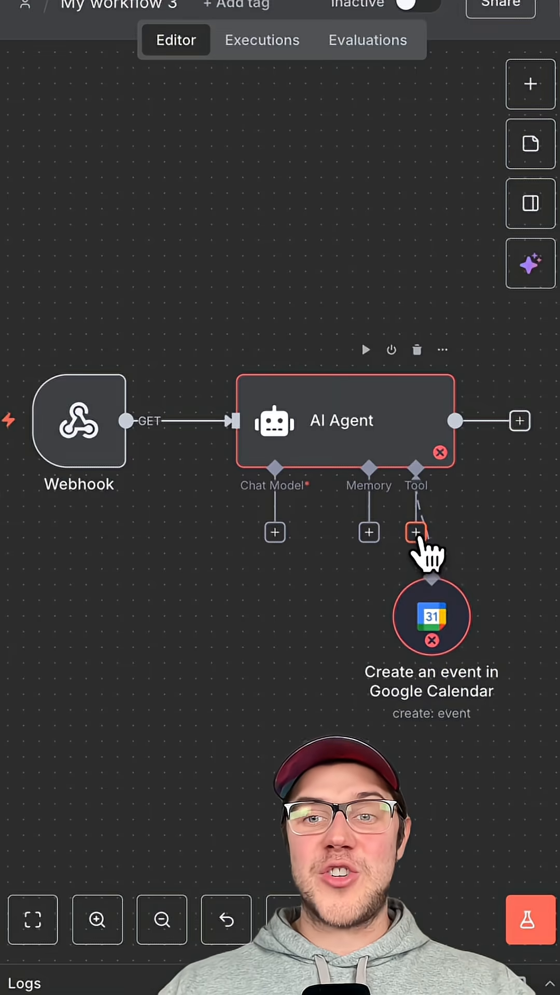
Attach the Google Sheets tool and the Google Gemini Chat Model to the agent.
left_click(415, 531)
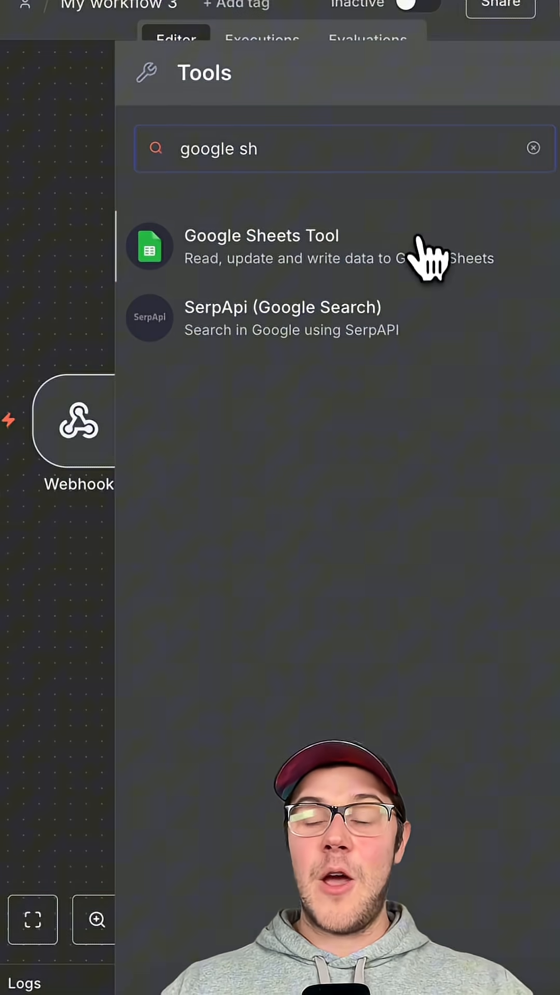
key("BackSpace")
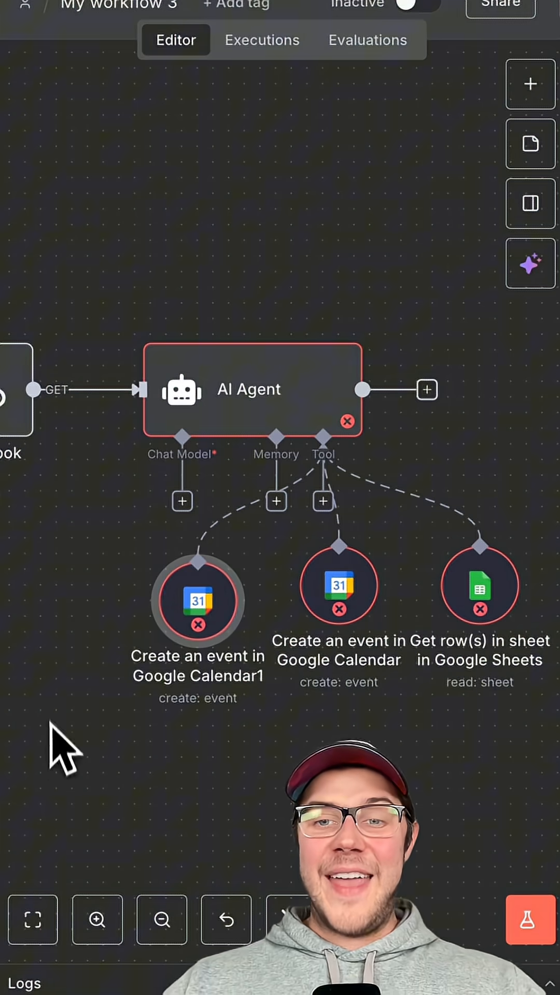
type("gemini")
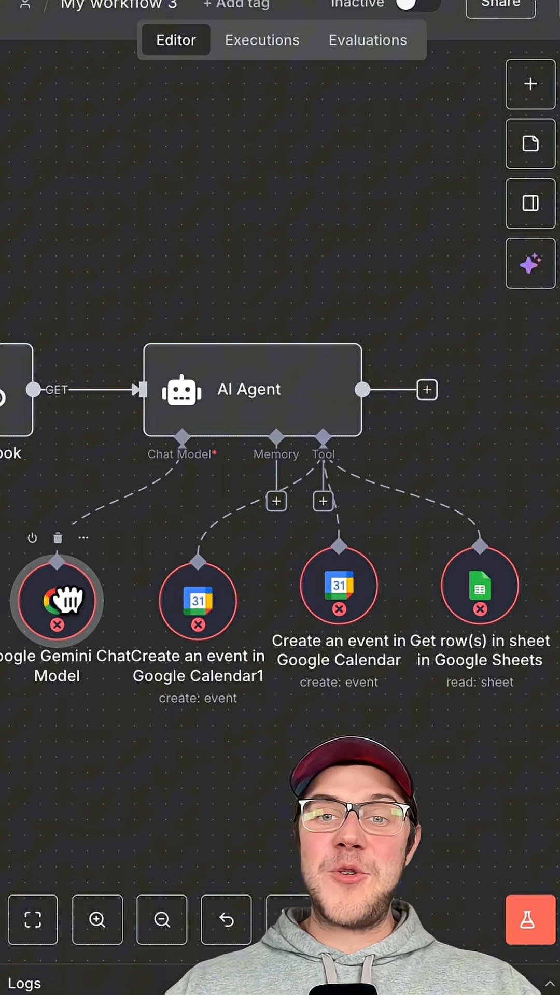
left_click(427, 390)
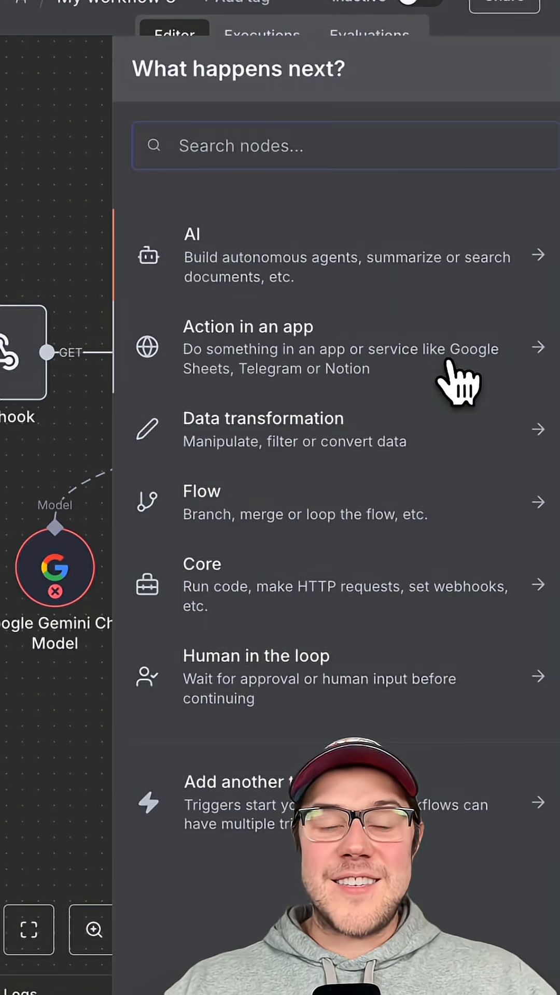